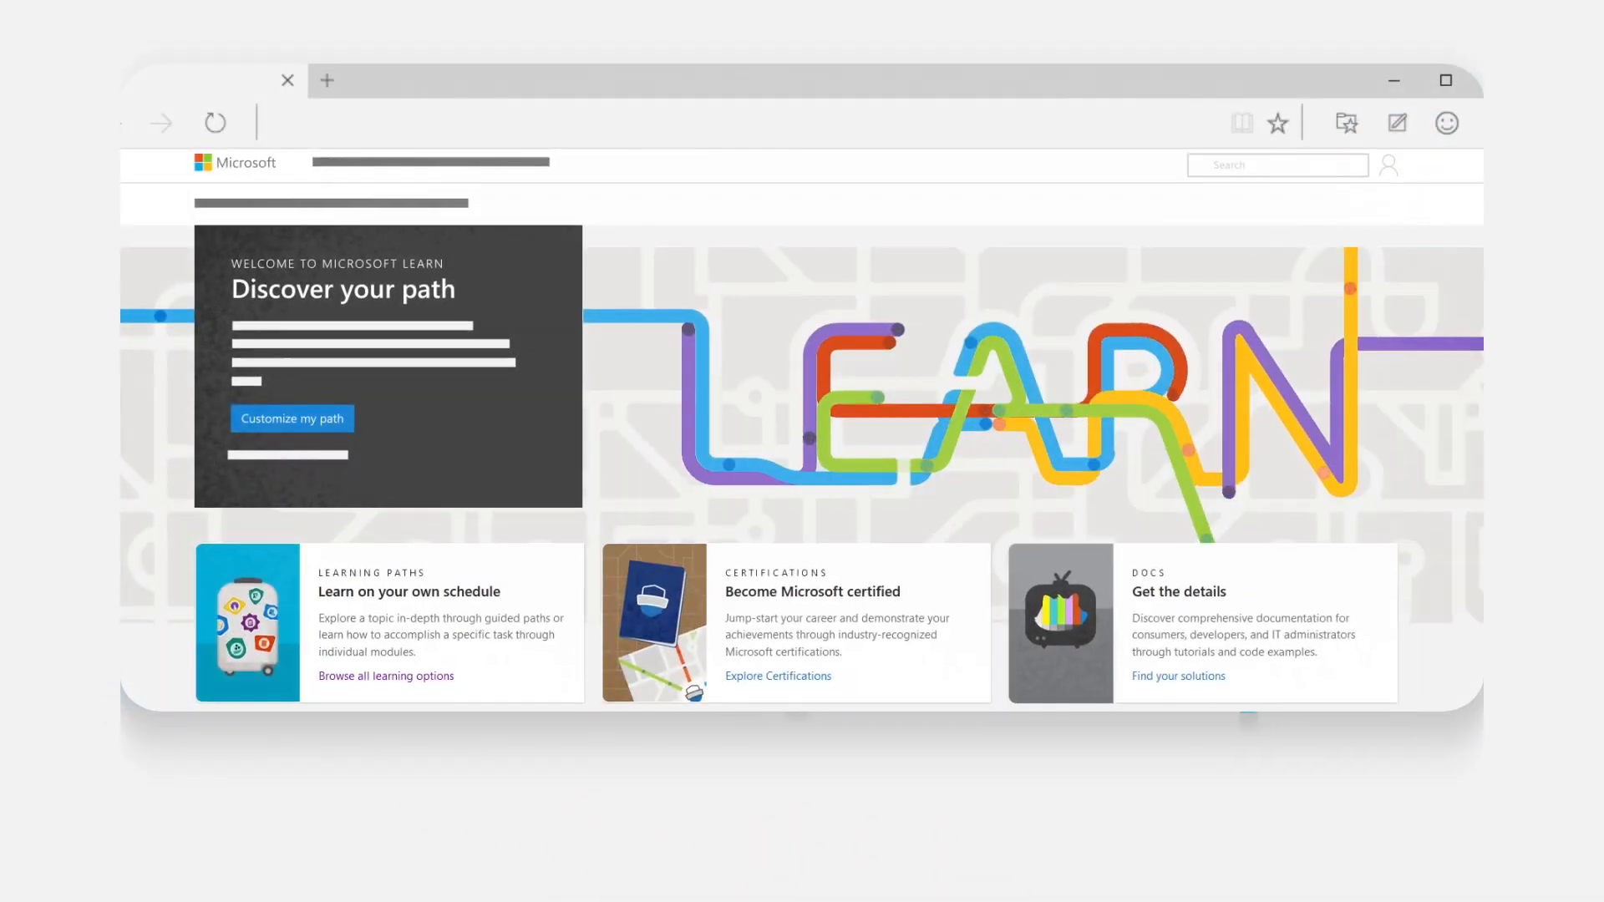
pyautogui.scroll(-3)
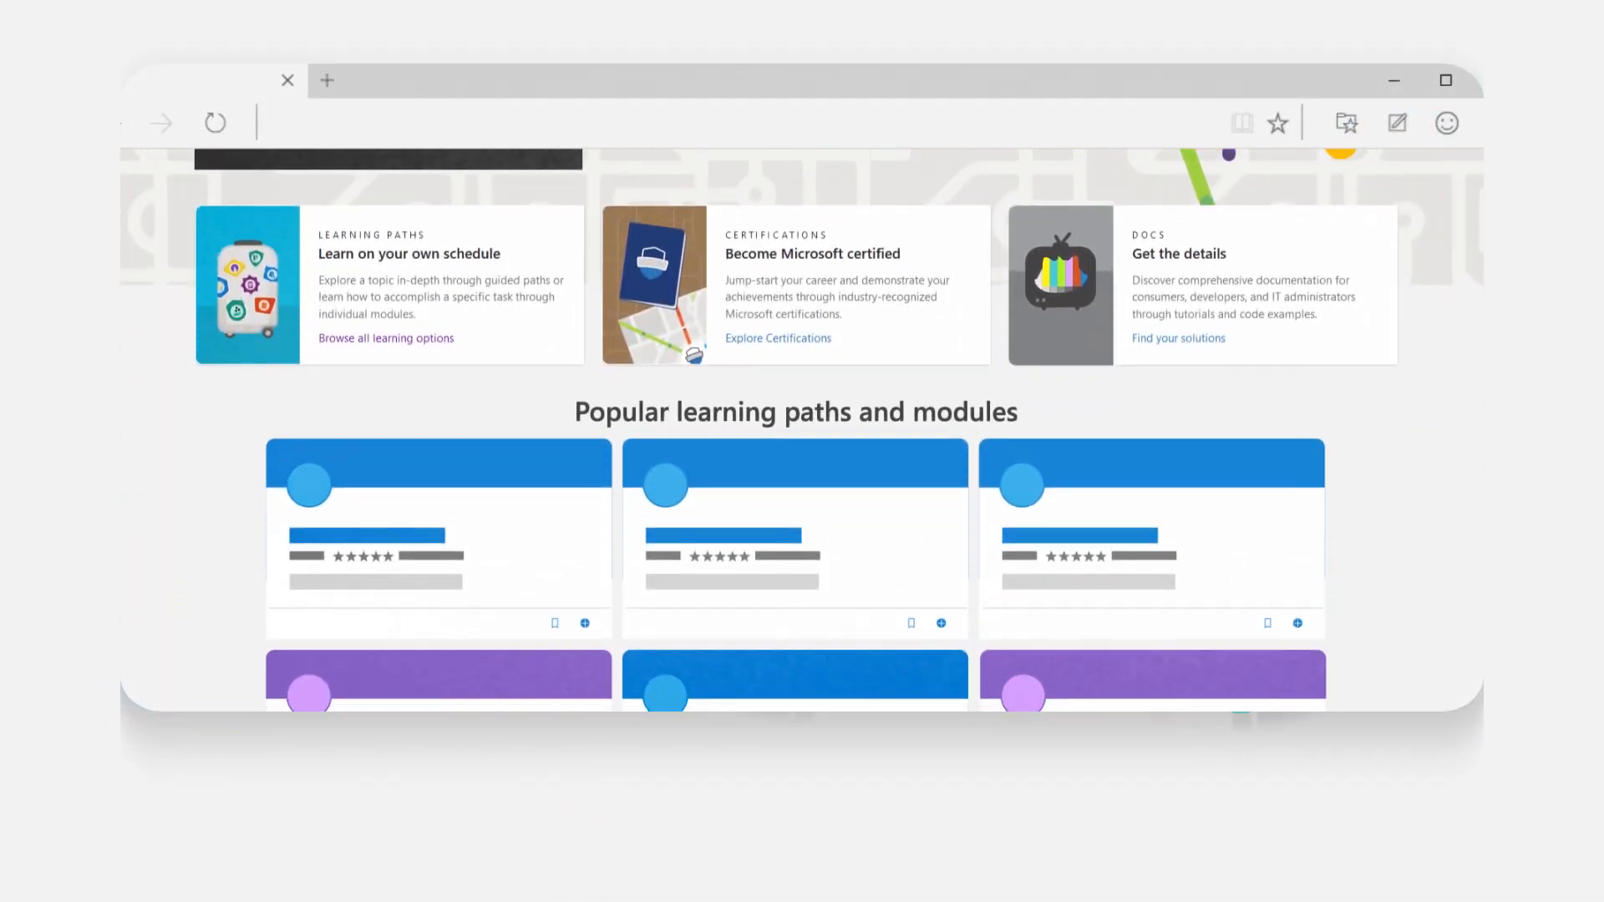